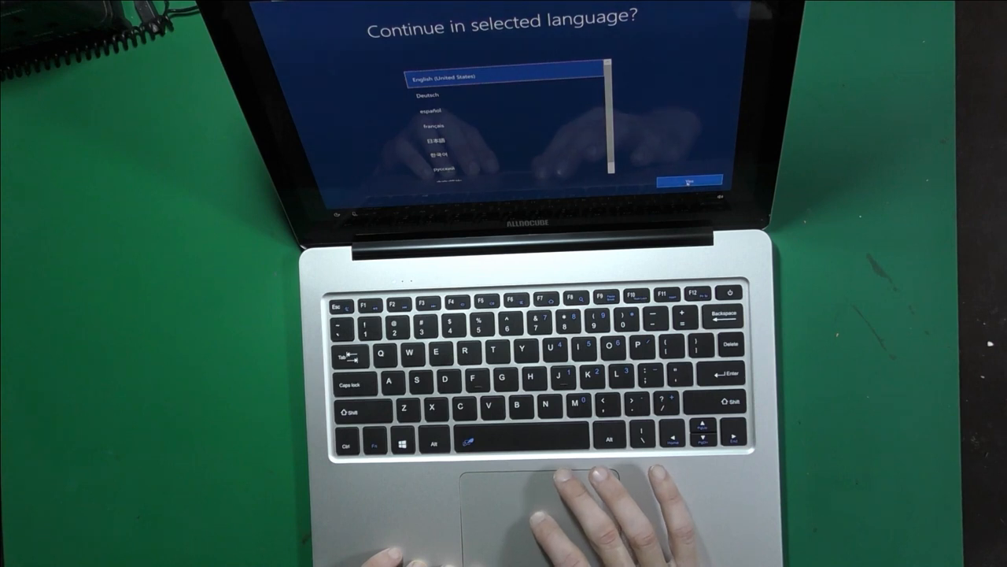
Confirm English (United States) as the setup language and continue to the loading screen.
{"action": "left_click", "coordinate": [683, 183]}
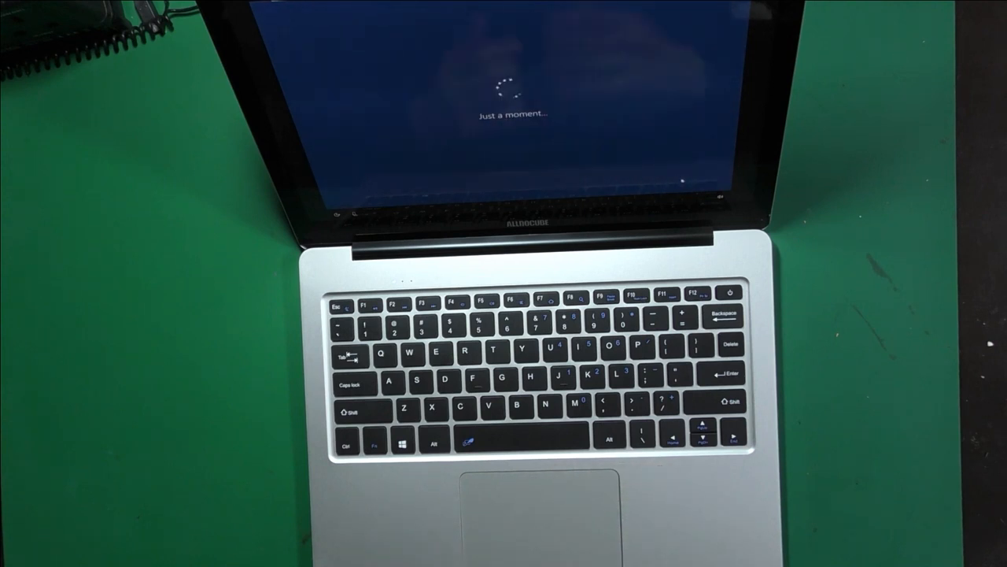